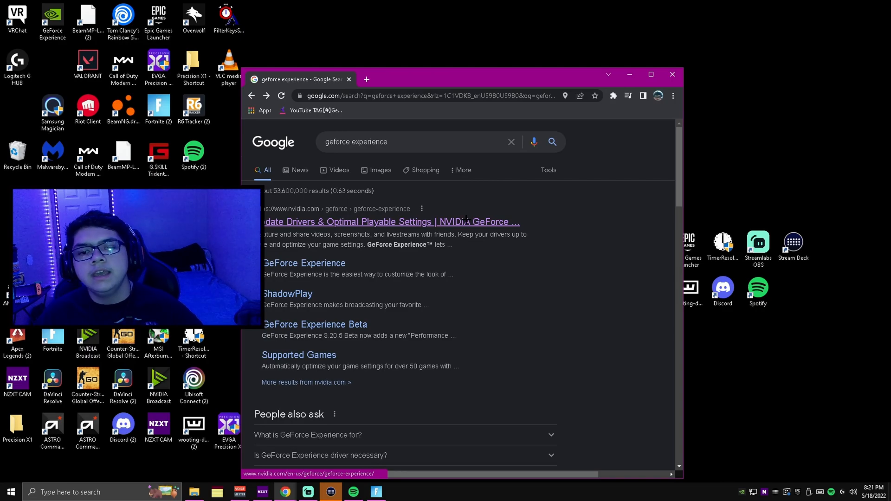
- Launch GeForce Experience from the Google results so its Home library of games and apps appears
left_click(391, 222)
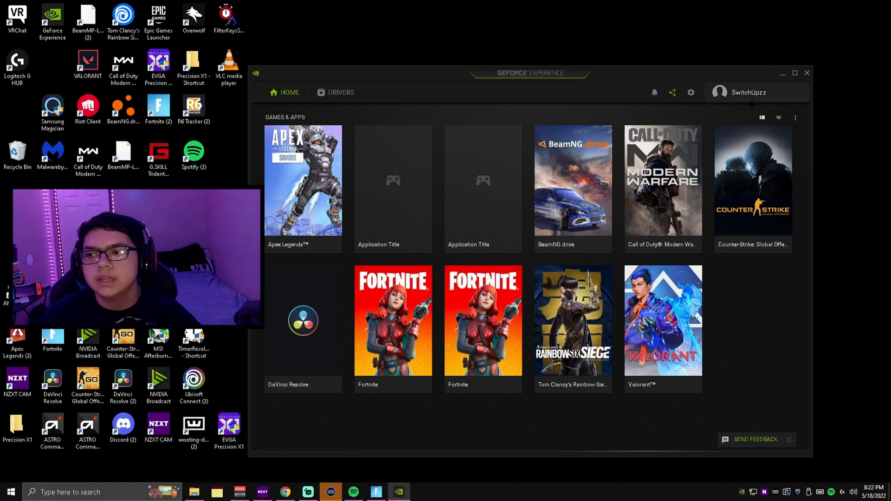
- Review General settings and My Rig details, then confirm Game Ready driver 512.77 is installed
left_click(691, 92)
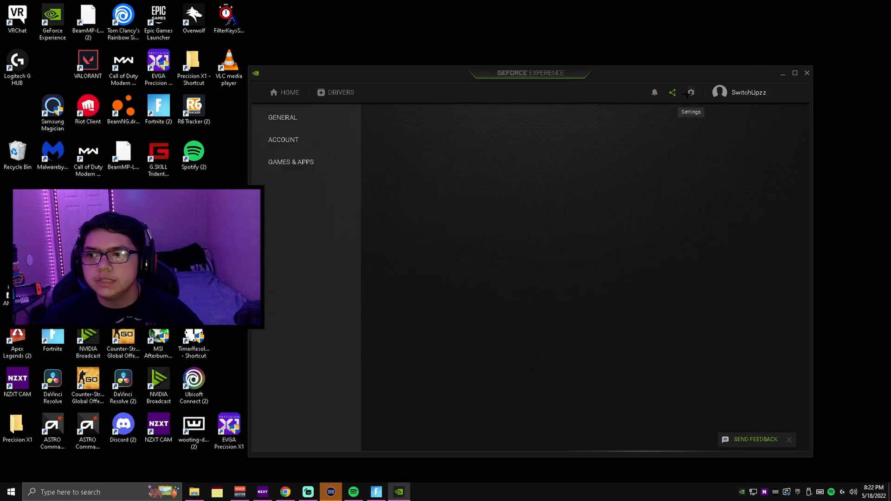
left_click(690, 92)
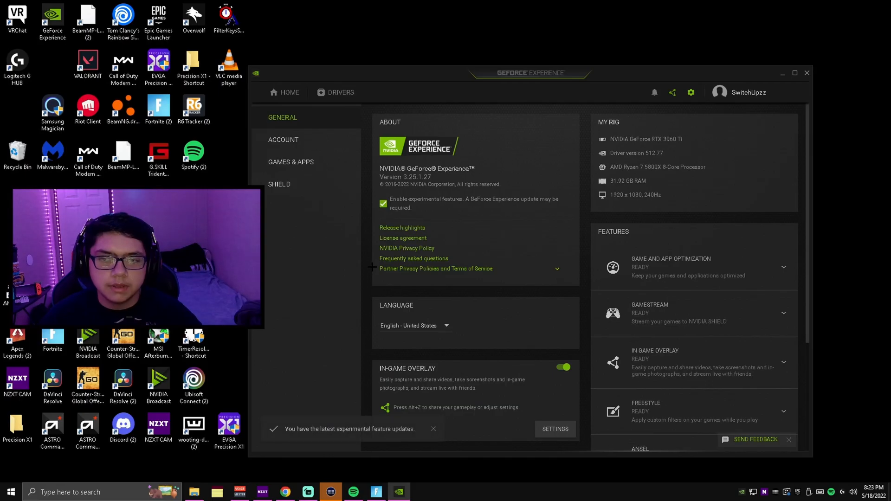
scroll("down", 3)
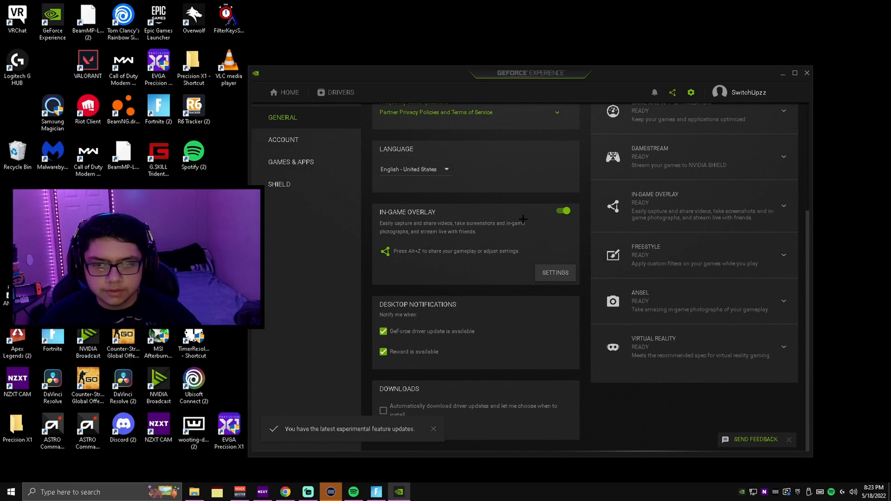
left_click(341, 91)
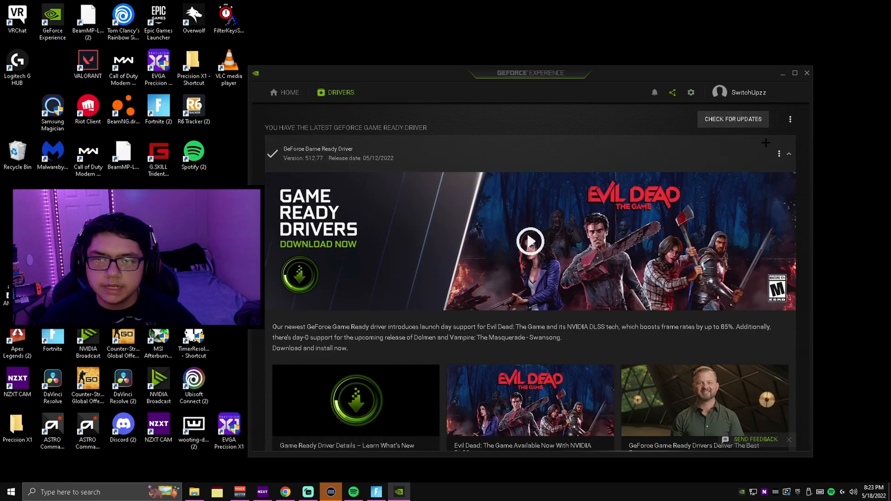
- Check for driver updates, then bring up the overlay's Performance panel with live GPU stats and tuning
left_click(733, 119)
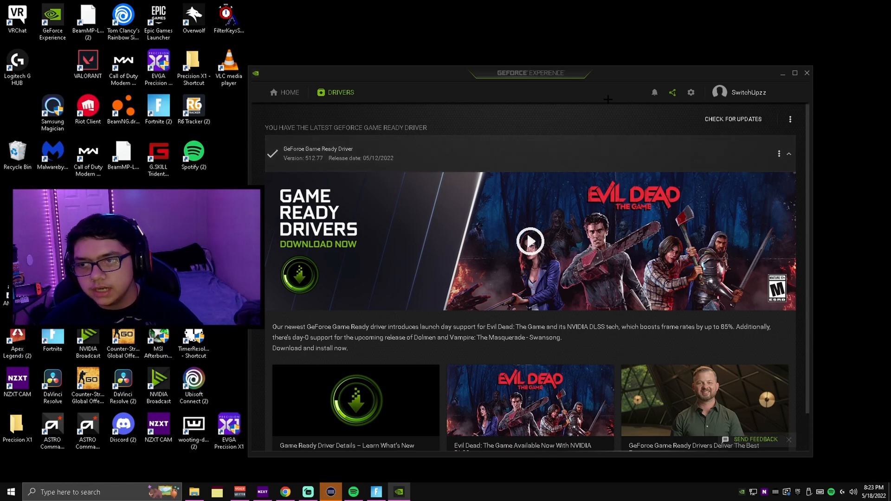
left_click(691, 92)
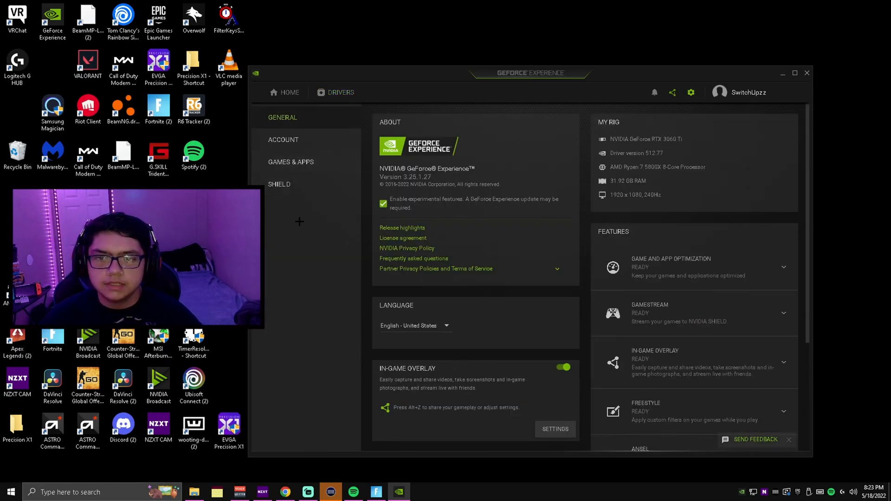
left_click(341, 92)
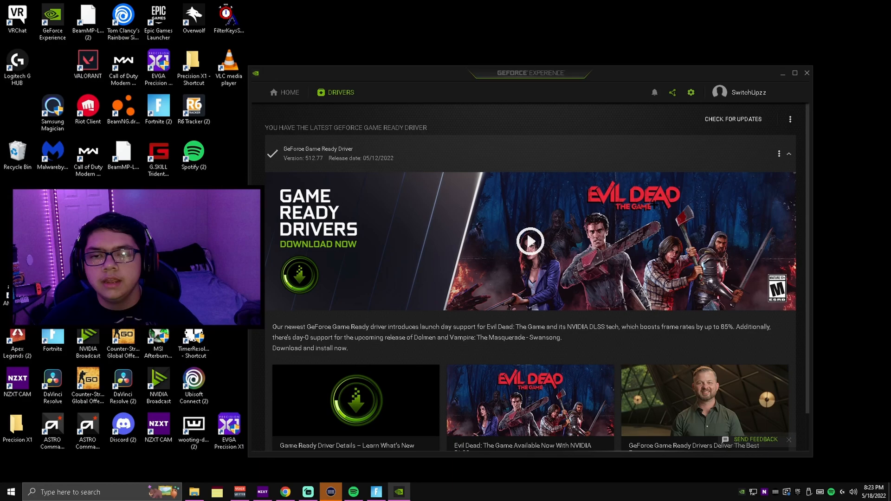
mouse_move(429, 196)
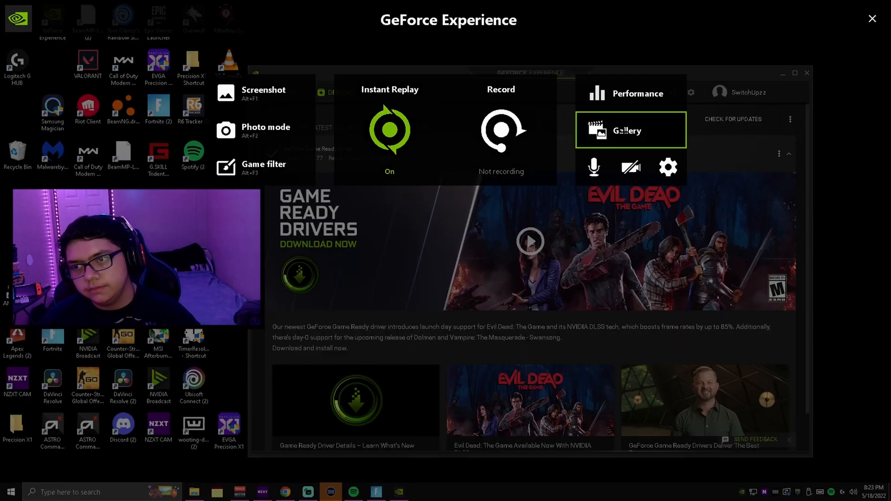
mouse_move(631, 93)
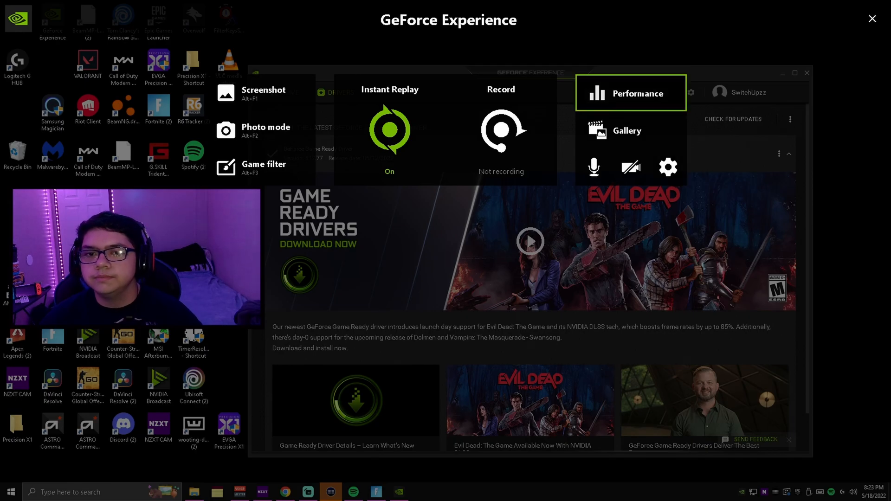
left_click(637, 92)
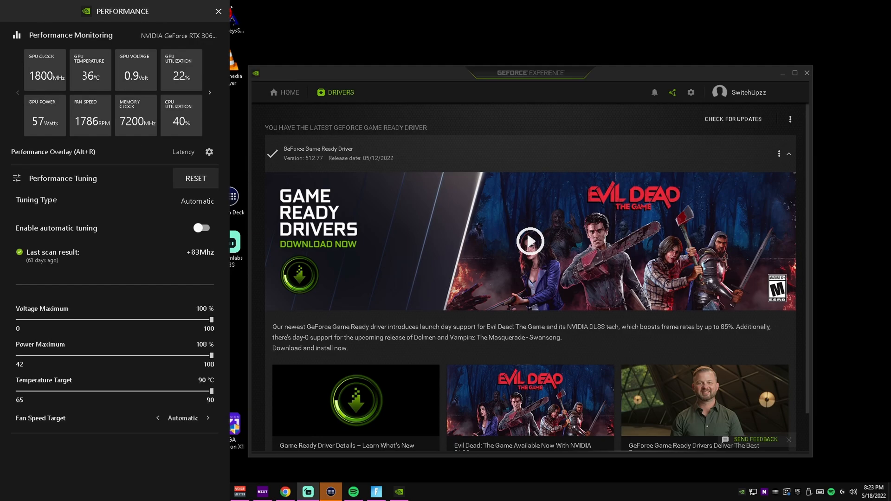
mouse_move(154, 193)
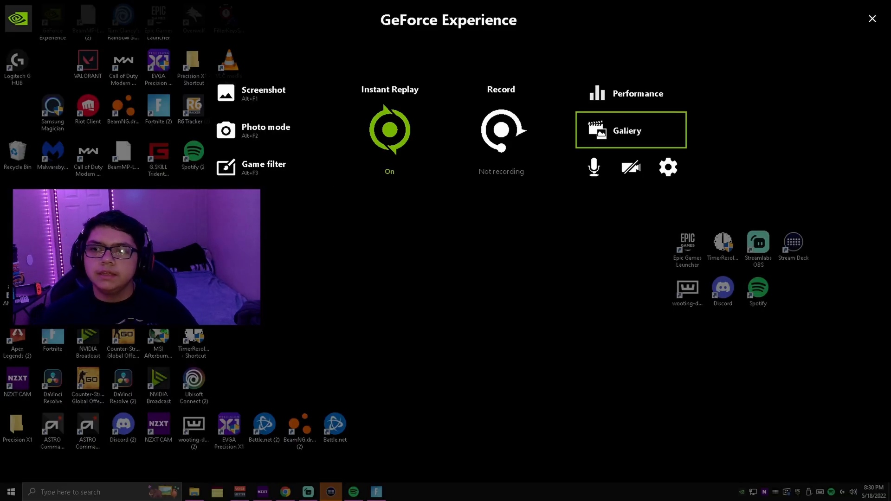
- Show the Performance panel's maxed GPU sliders once more, then close it to the desktop
left_click(638, 93)
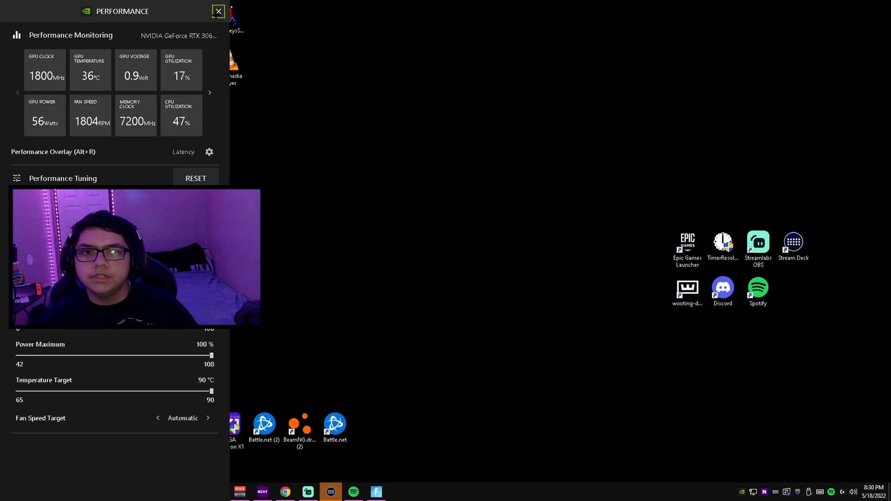
left_click(217, 11)
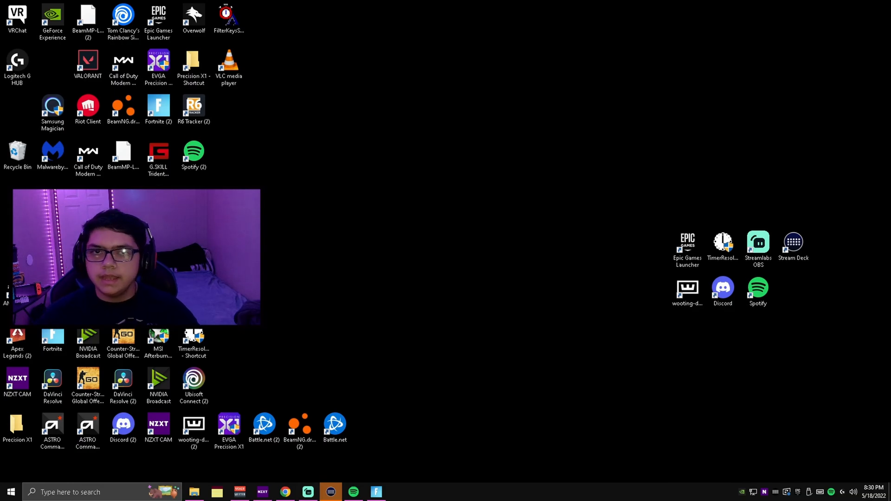